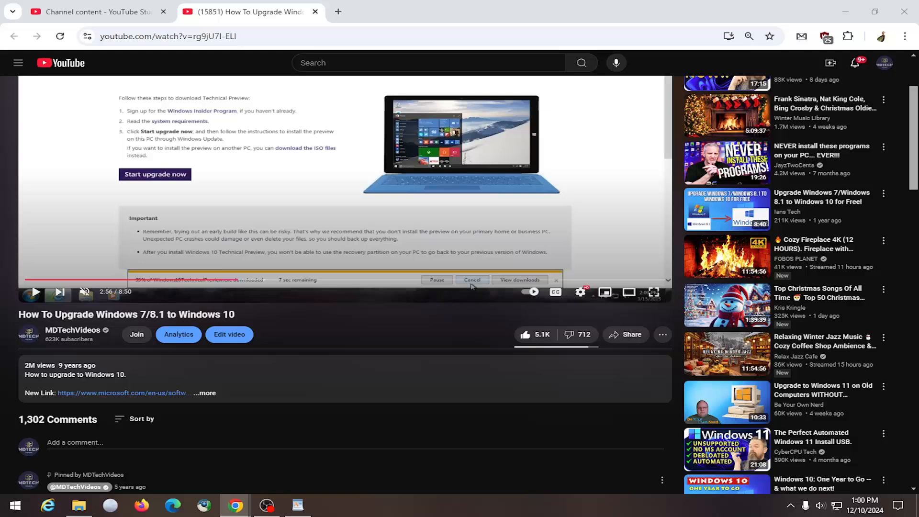
mouse_move(432, 330)
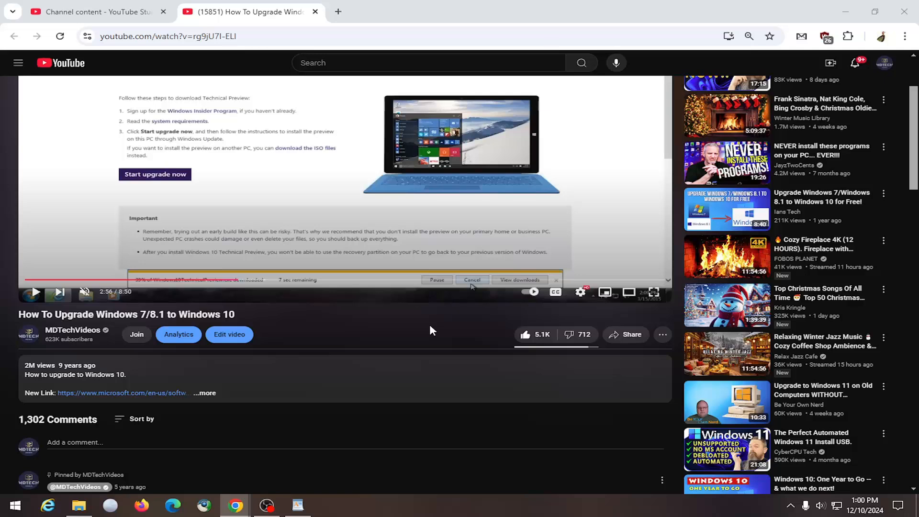
mouse_move(805, 114)
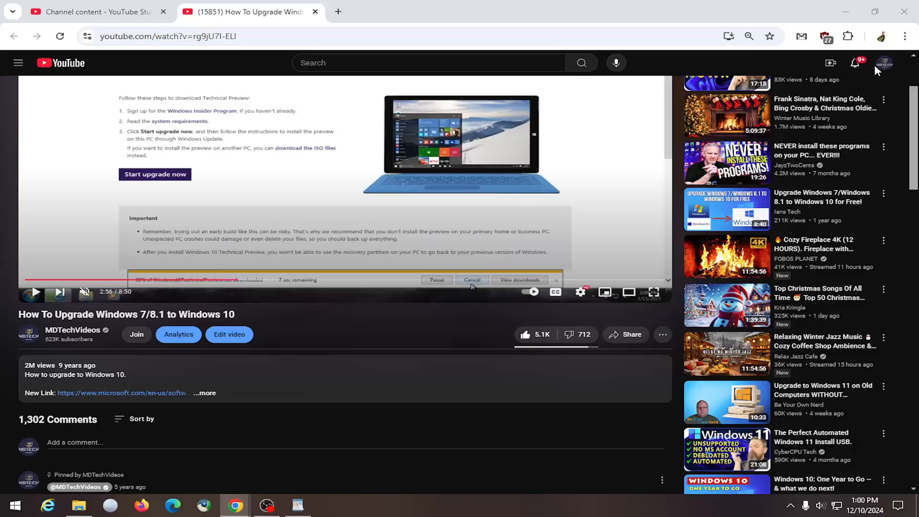
mouse_move(428, 215)
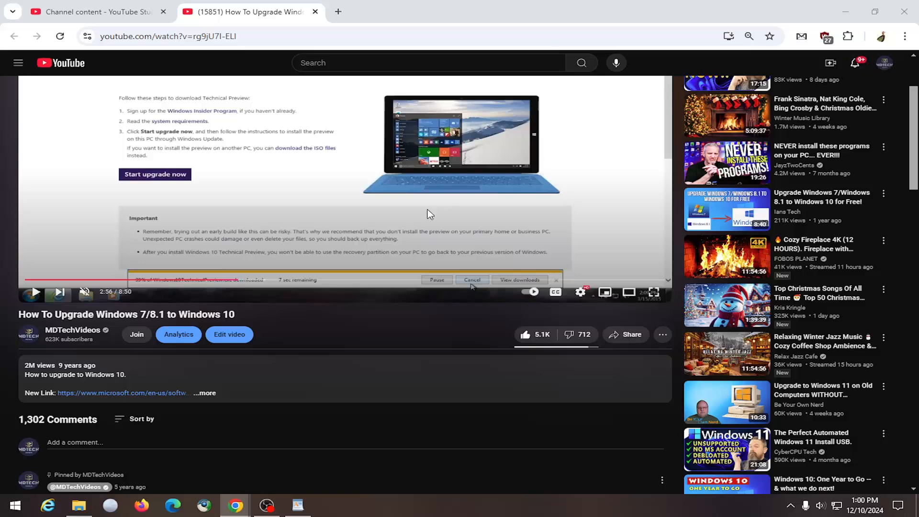
Post the comment 'Type in a comment.' under the Windows 10 upgrade video.
scroll(down, 3)
text(Type in a comment.)
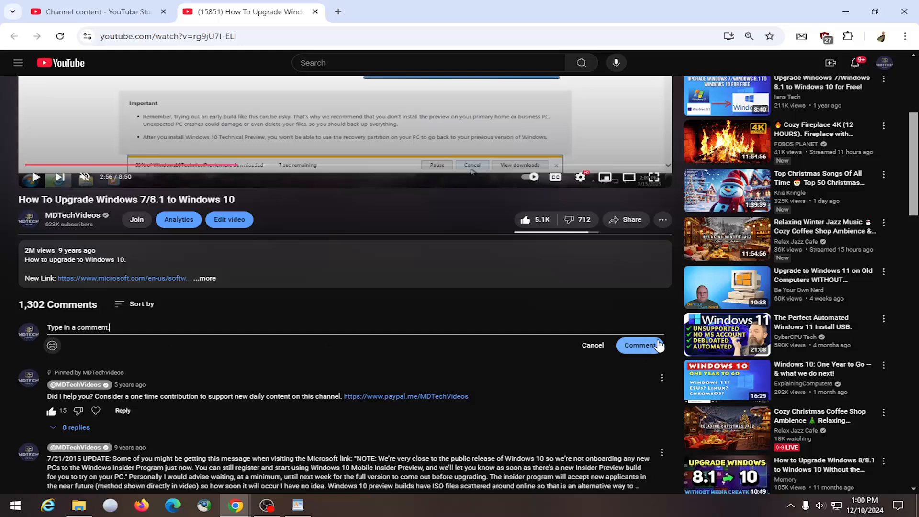
click(640, 344)
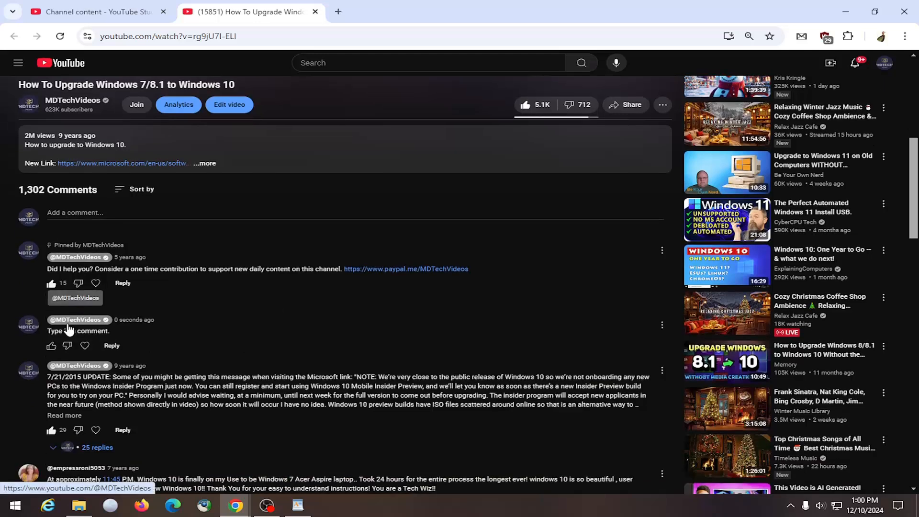
mouse_move(73, 319)
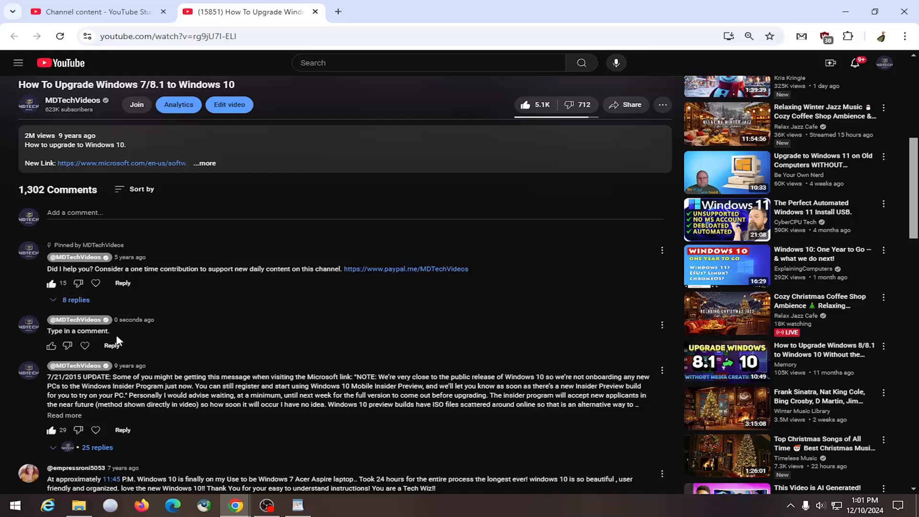
mouse_move(155, 349)
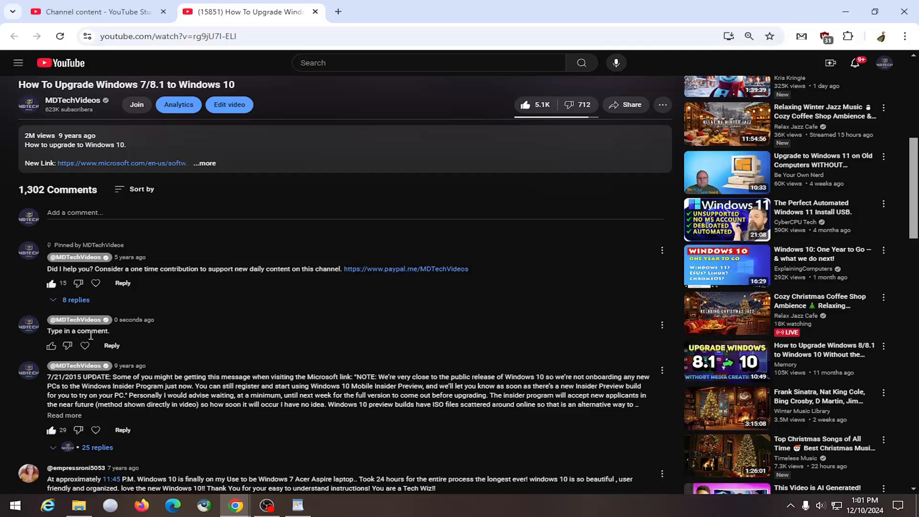
mouse_move(114, 336)
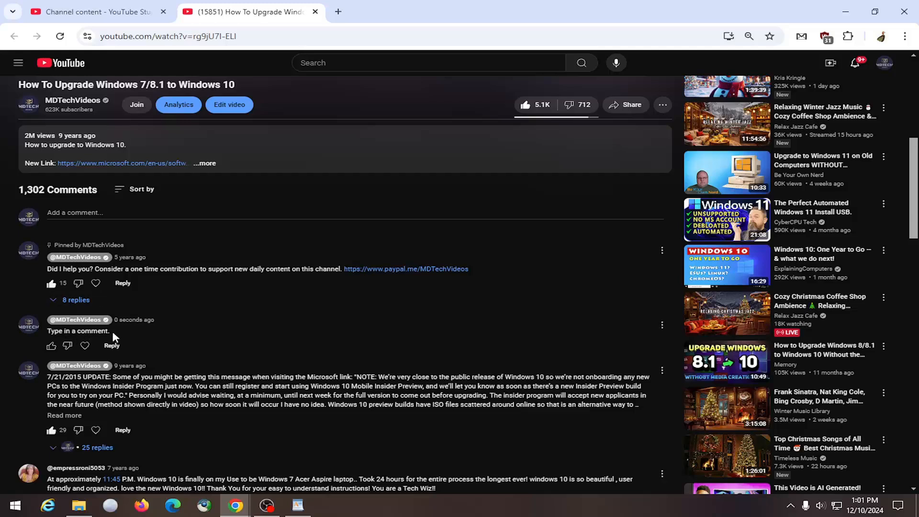